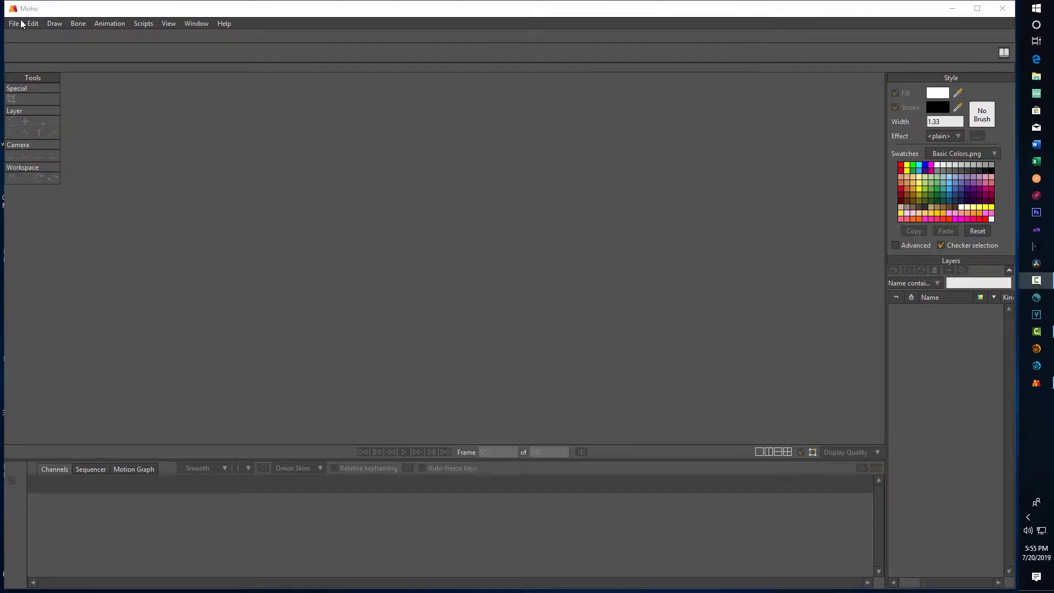
- Create a new blank Untitled.moho document from the File menu
{"action": "left_click", "coordinate": [13, 23]}
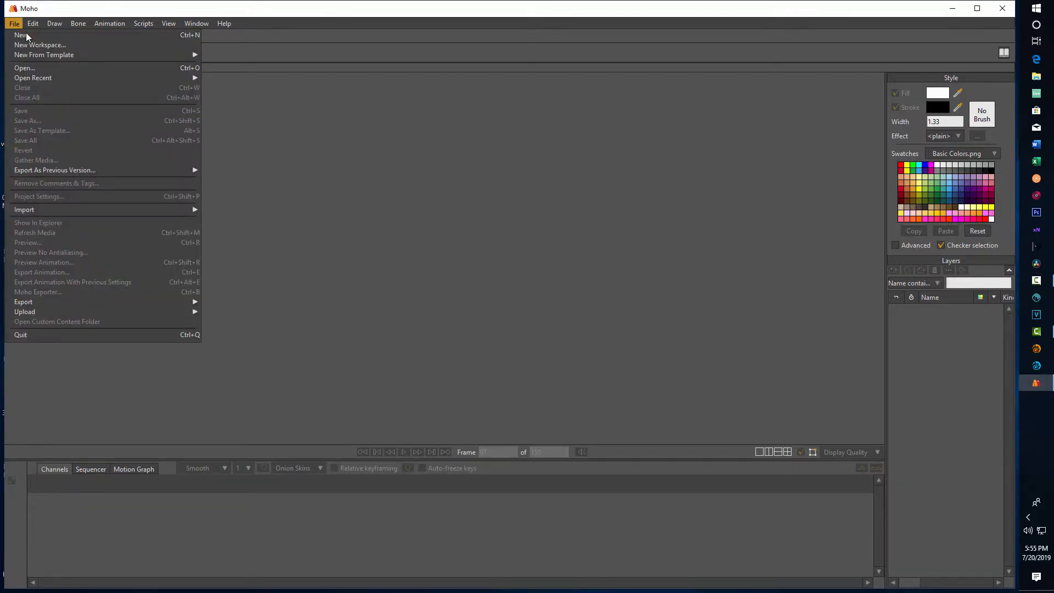
{"action": "left_click", "coordinate": [21, 35]}
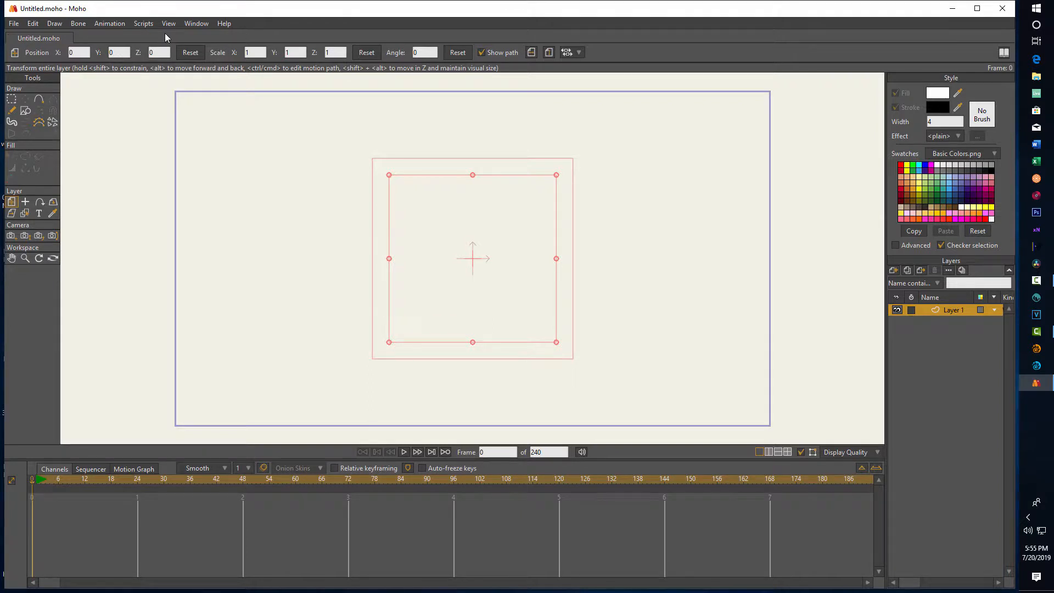
- Generate a Boy Spiky character in side view with the Walk movement via the Character Wizard
{"action": "left_click", "coordinate": [195, 23]}
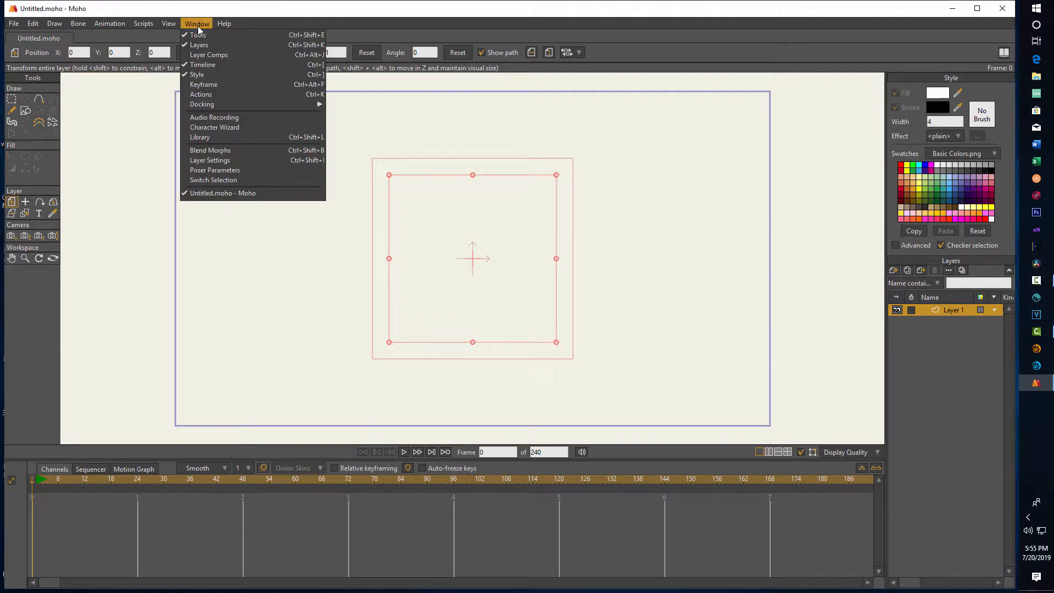
{"action": "mouse_move", "coordinate": [200, 137]}
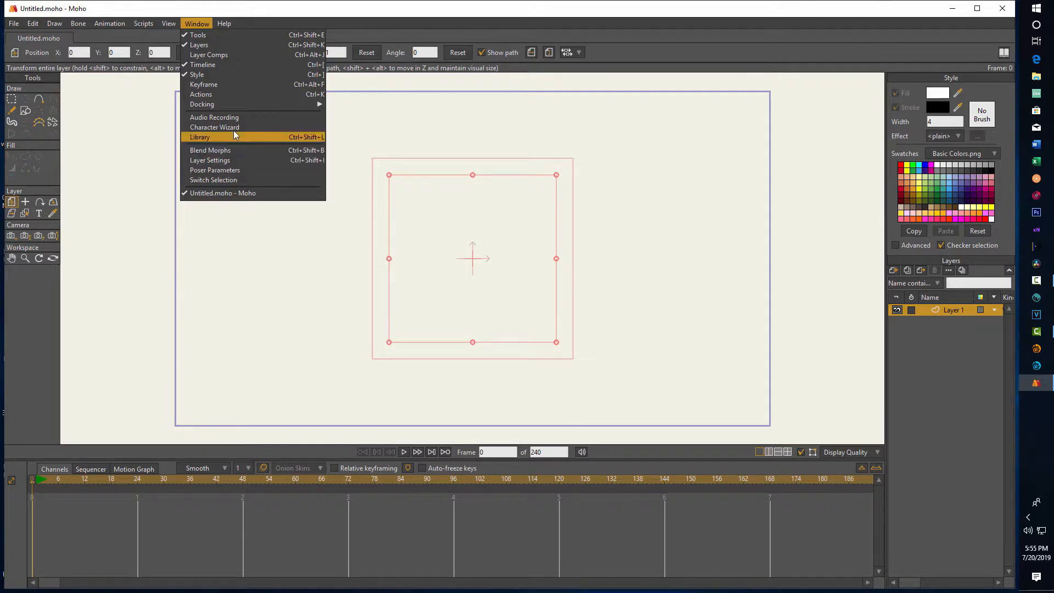
{"action": "left_click", "coordinate": [215, 126]}
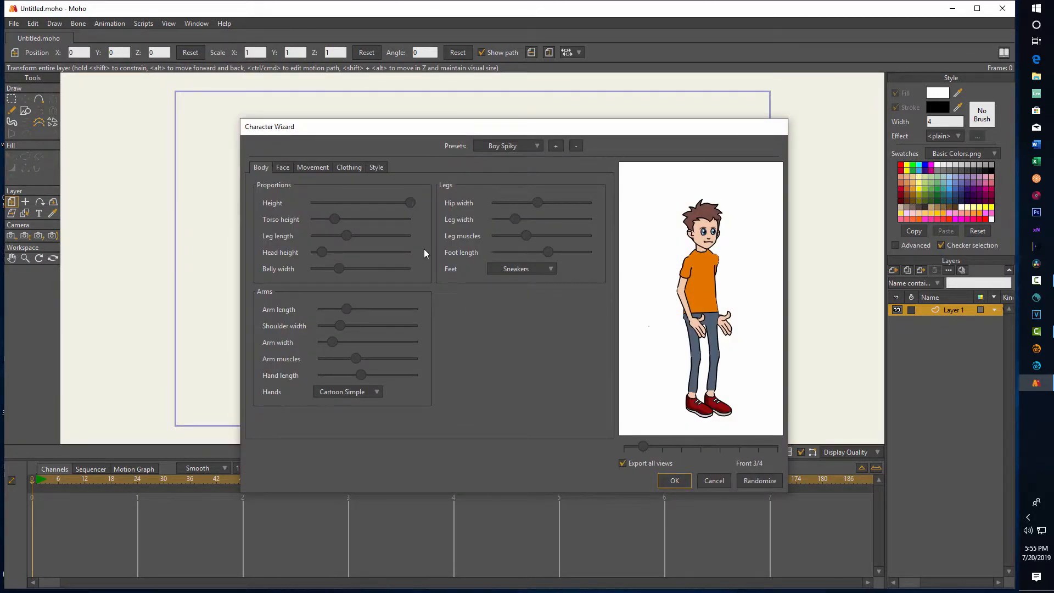
{"action": "mouse_move", "coordinate": [387, 380]}
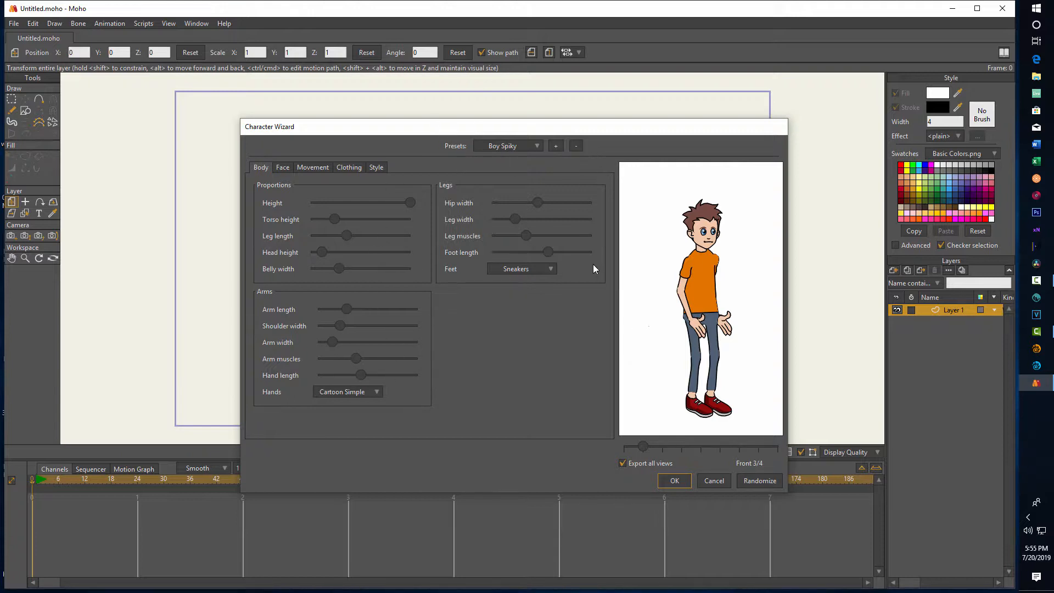
{"action": "left_click_drag", "start_coordinate": [642, 446], "coordinate": [662, 446]}
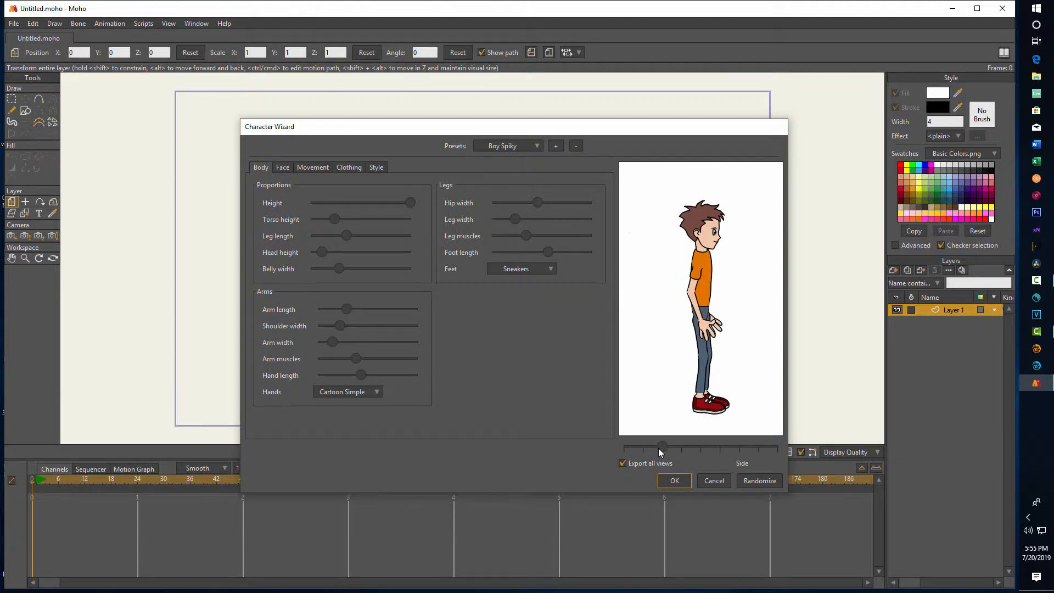
{"action": "left_click", "coordinate": [312, 167]}
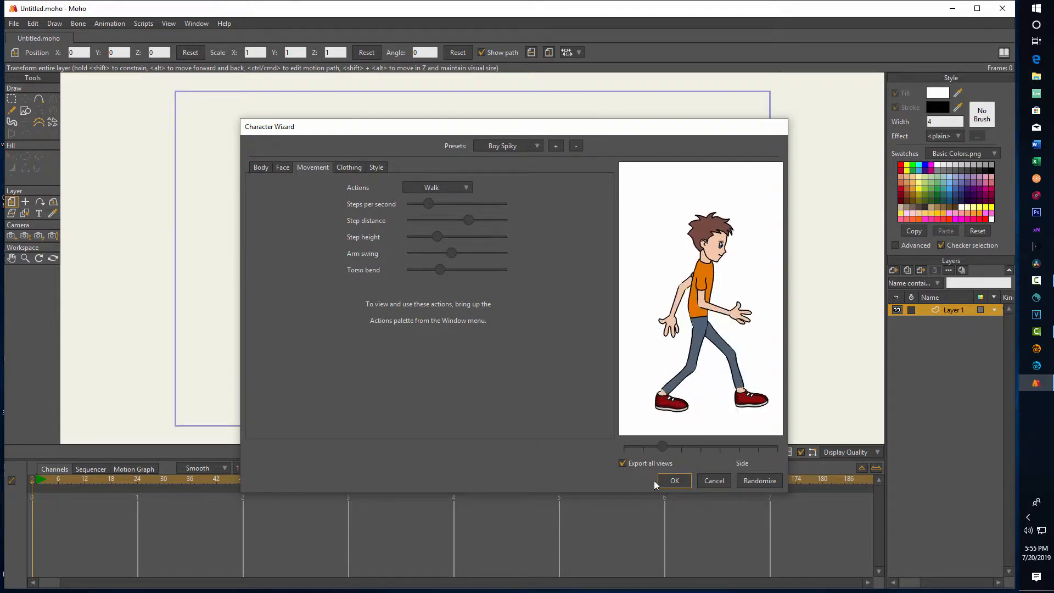
{"action": "left_click", "coordinate": [674, 481]}
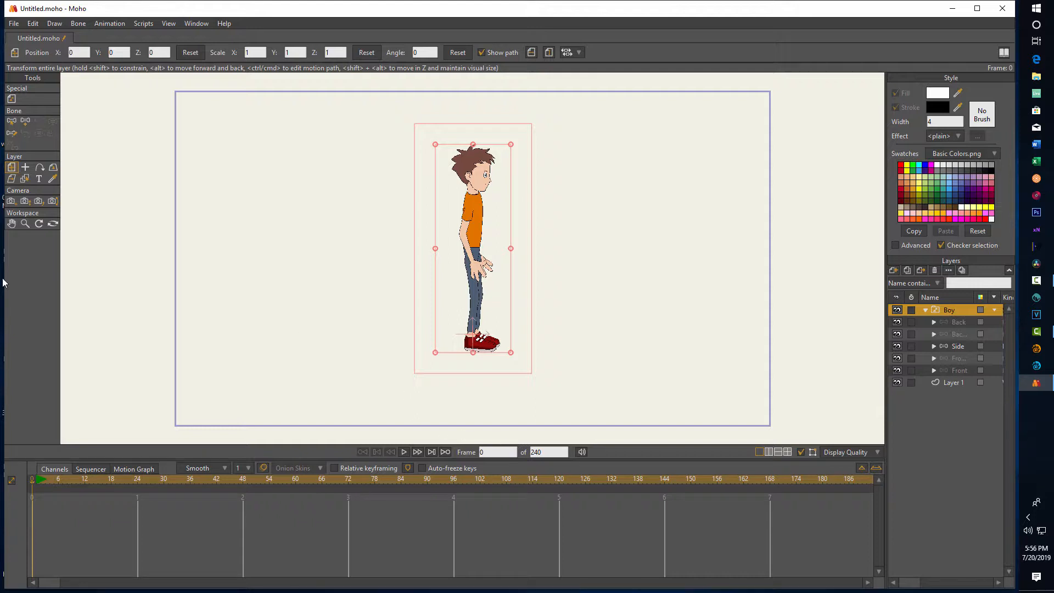
{"action": "mouse_move", "coordinate": [11, 167]}
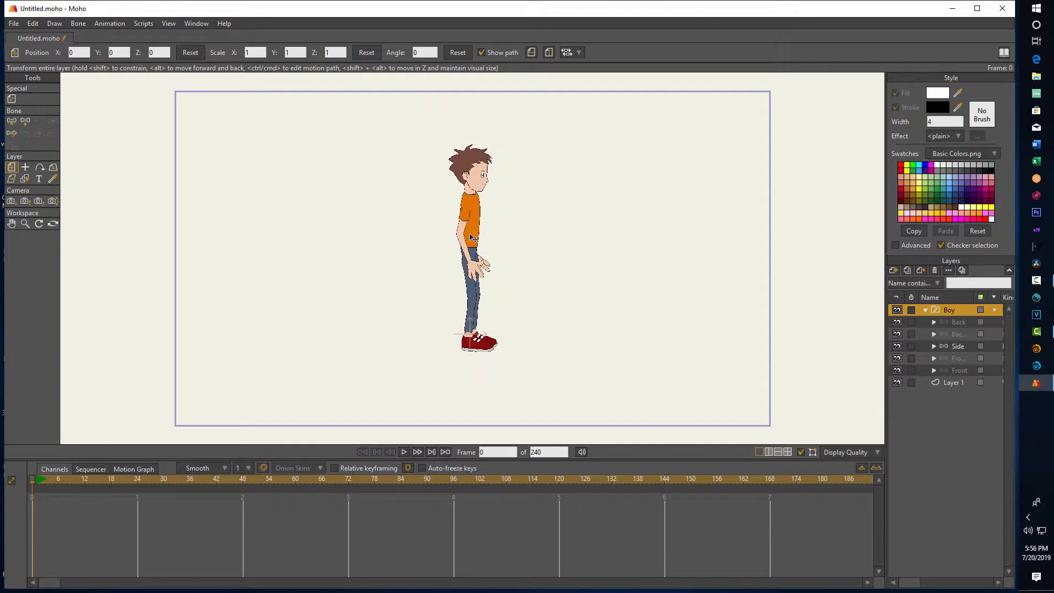
- Drag the Boy layer left until he sits just outside the camera frame
{"action": "left_click_drag", "start_coordinate": [471, 249], "coordinate": [124, 248]}
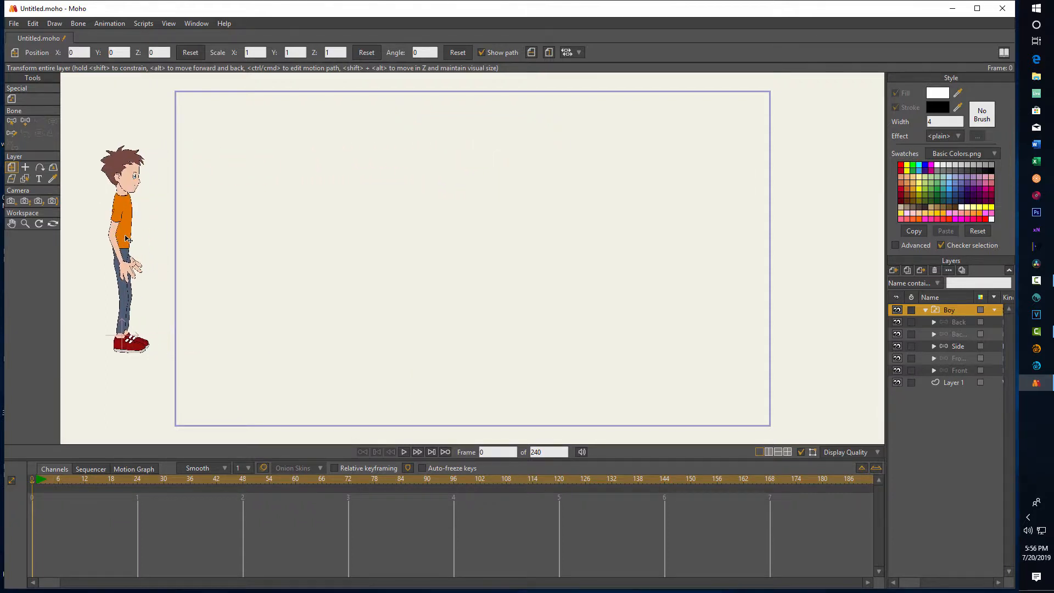
{"action": "left_click_drag", "start_coordinate": [125, 243], "coordinate": [123, 240]}
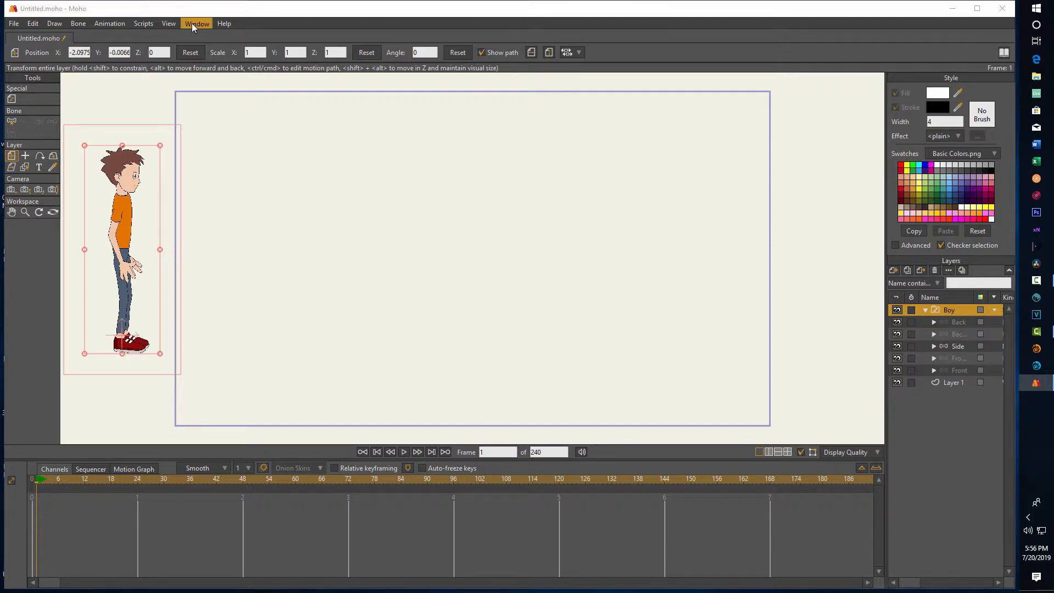
- Insert the boy's Walk action onto the timeline from the Actions panel
{"action": "left_click", "coordinate": [196, 23]}
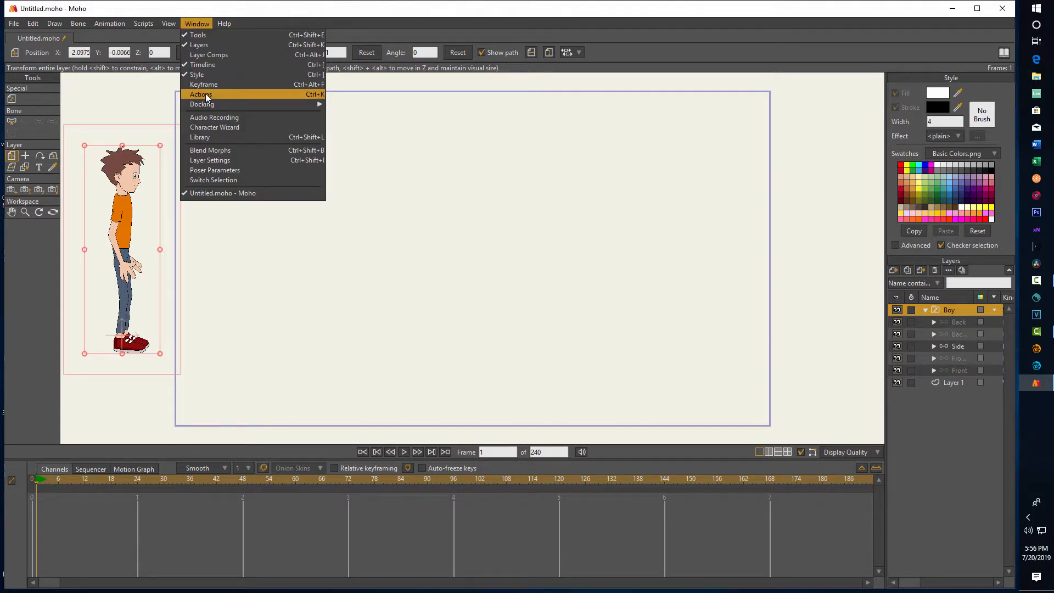
{"action": "left_click", "coordinate": [200, 94]}
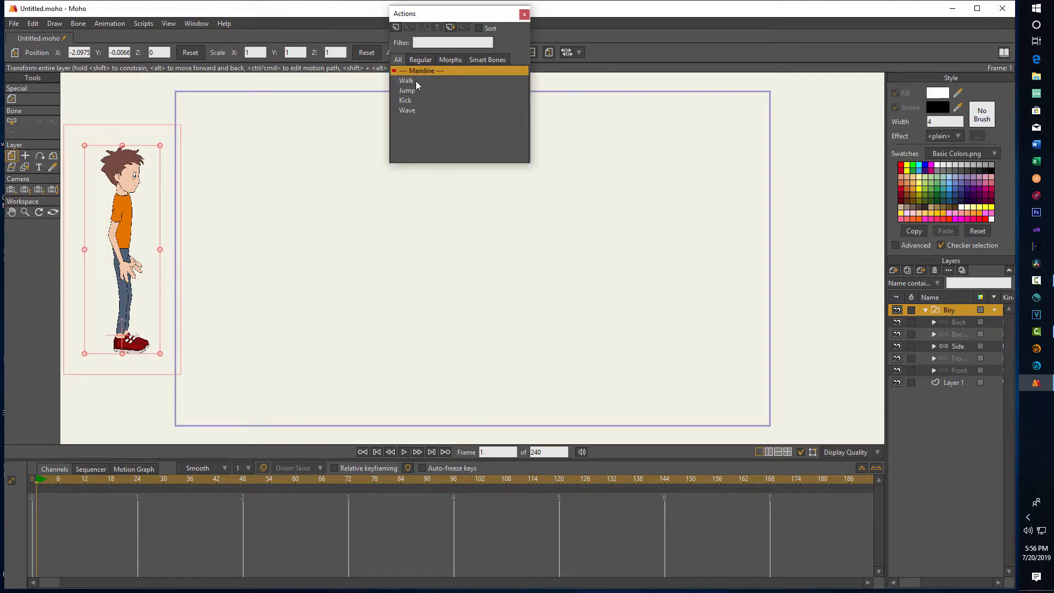
{"action": "left_click", "coordinate": [407, 80]}
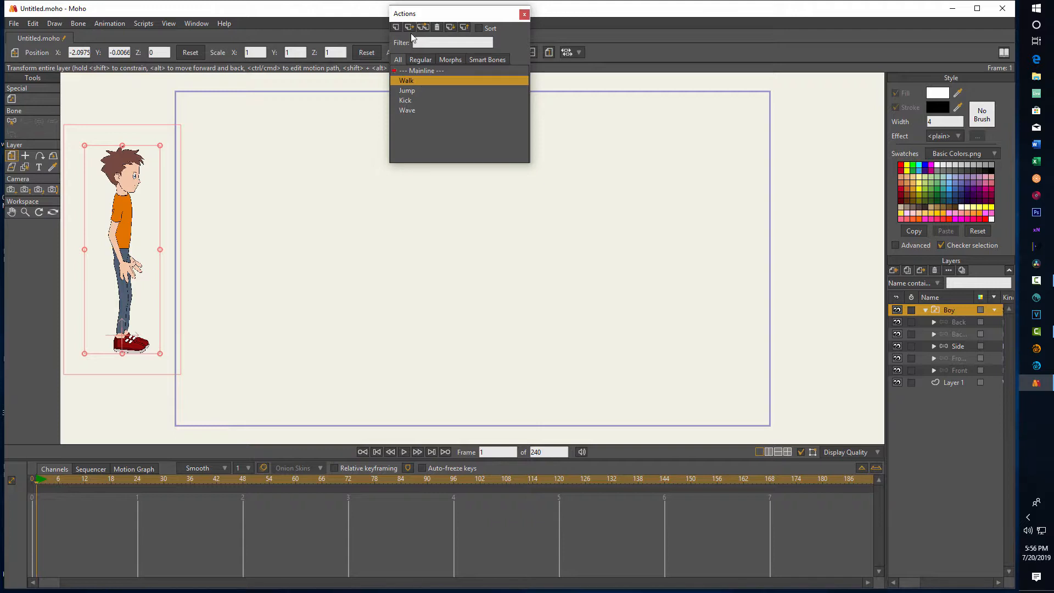
{"action": "mouse_move", "coordinate": [408, 27]}
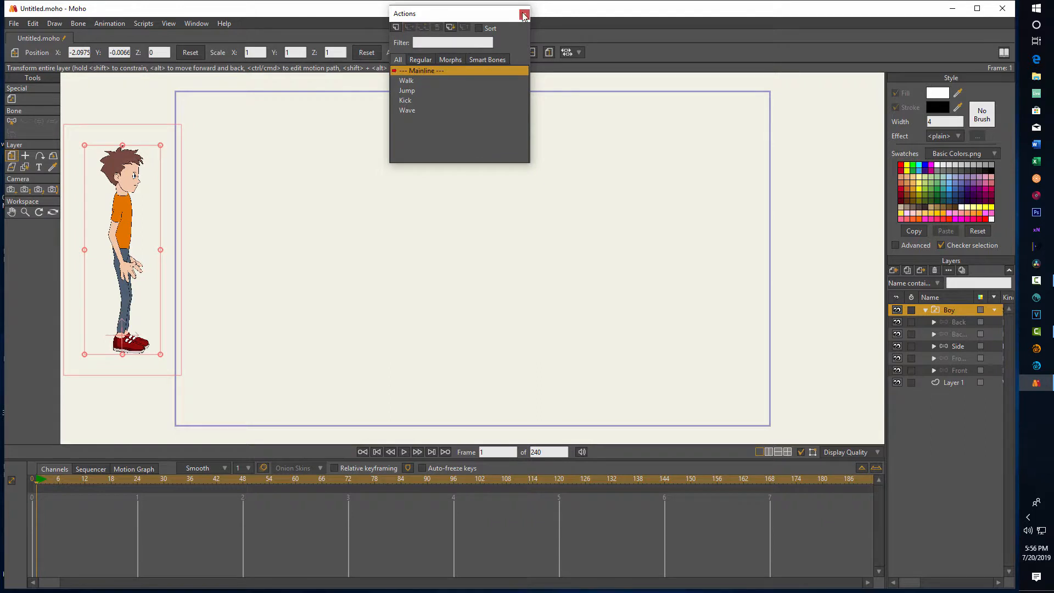
{"action": "left_click", "coordinate": [524, 13]}
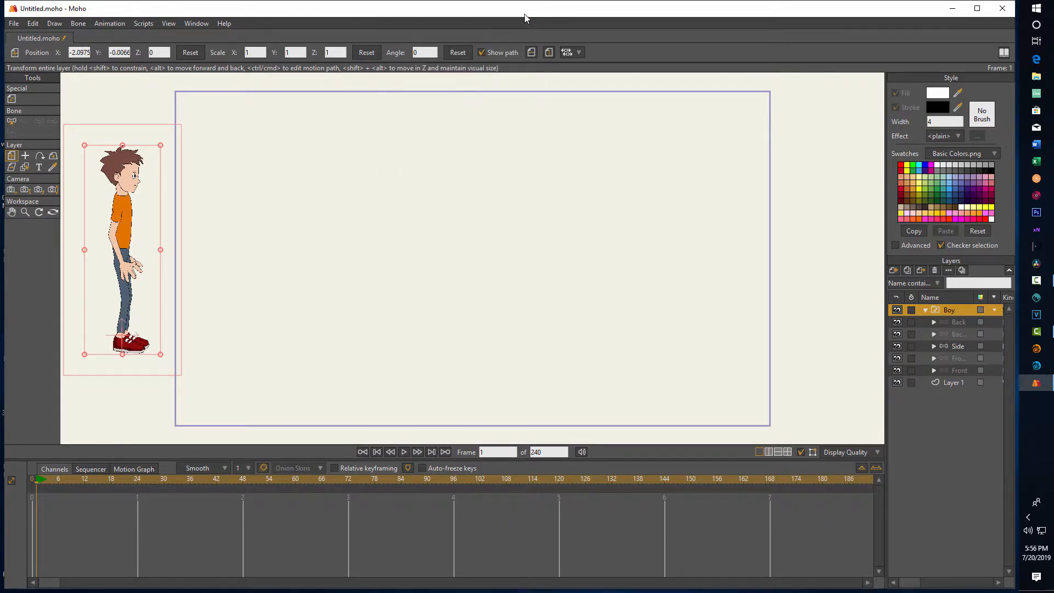
- Play the walk in place to check it, then rewind to the first frame
{"action": "left_click", "coordinate": [404, 452]}
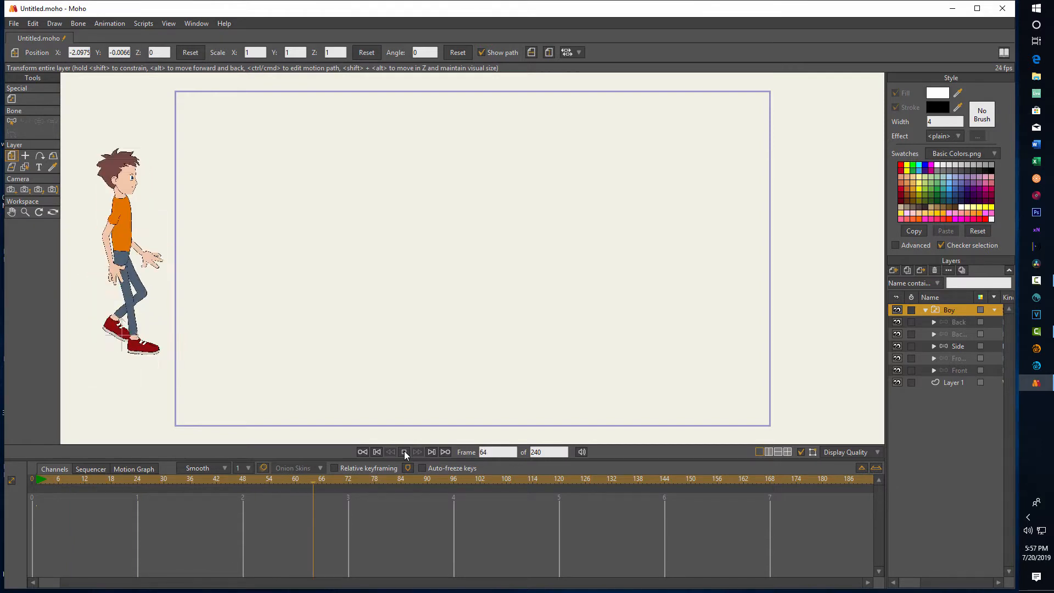
{"action": "left_click", "coordinate": [404, 452]}
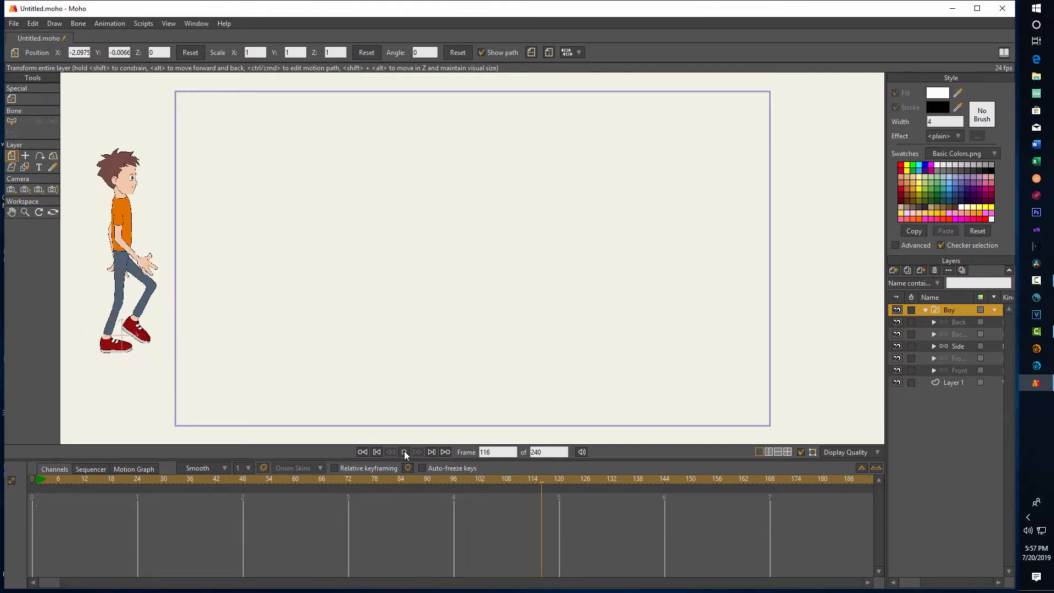
{"action": "left_click", "coordinate": [404, 451]}
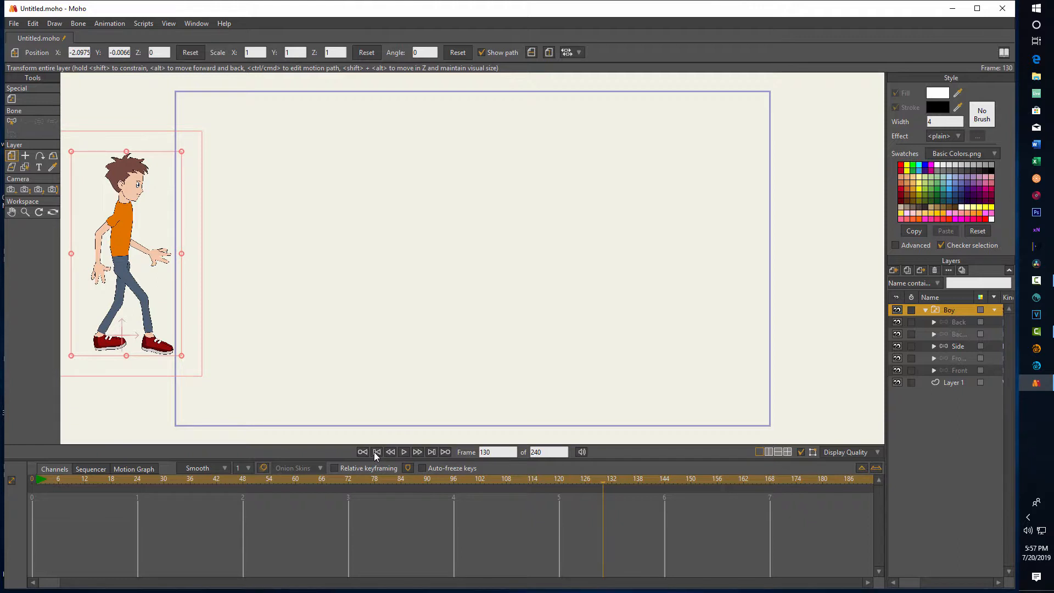
{"action": "left_click", "coordinate": [377, 452]}
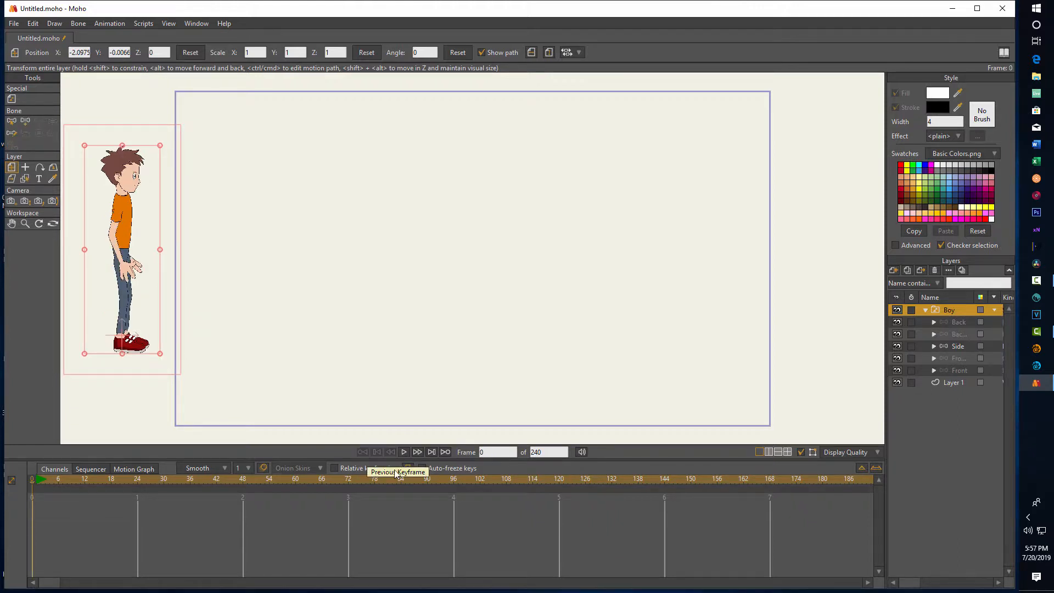
- Set the animation length to 90 frames and key the boy beyond the right edge
{"action": "left_click", "coordinate": [498, 452]}
{"action": "type", "text": "1"}
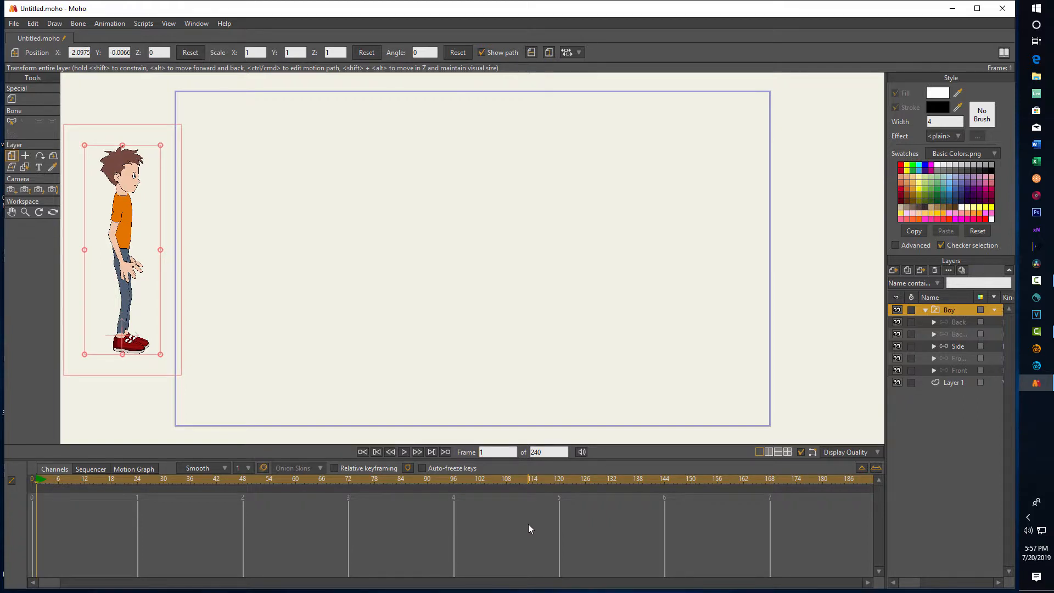
{"action": "mouse_move", "coordinate": [518, 470]}
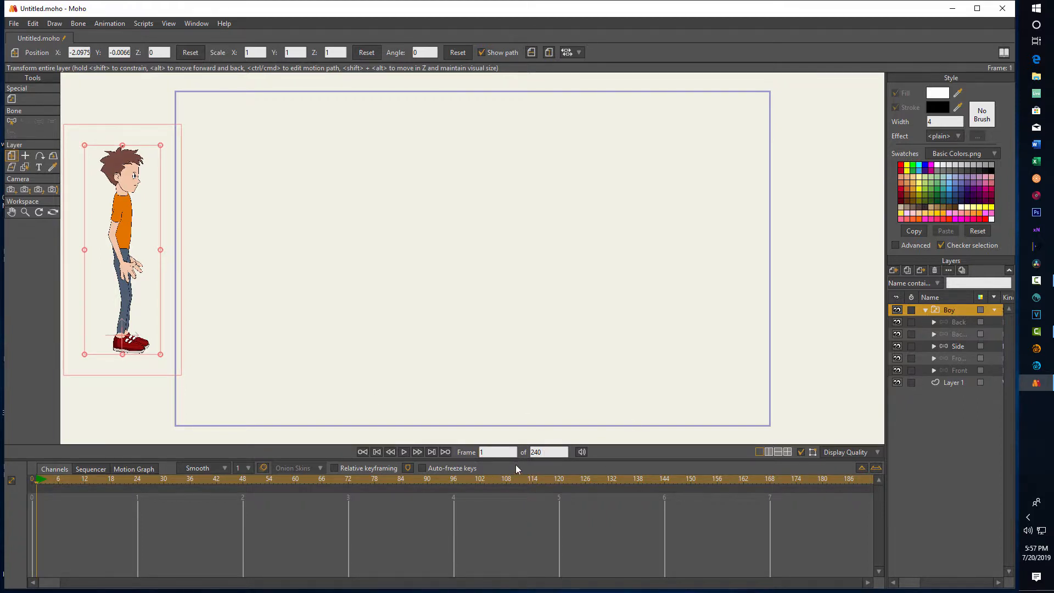
{"action": "left_click", "coordinate": [548, 451]}
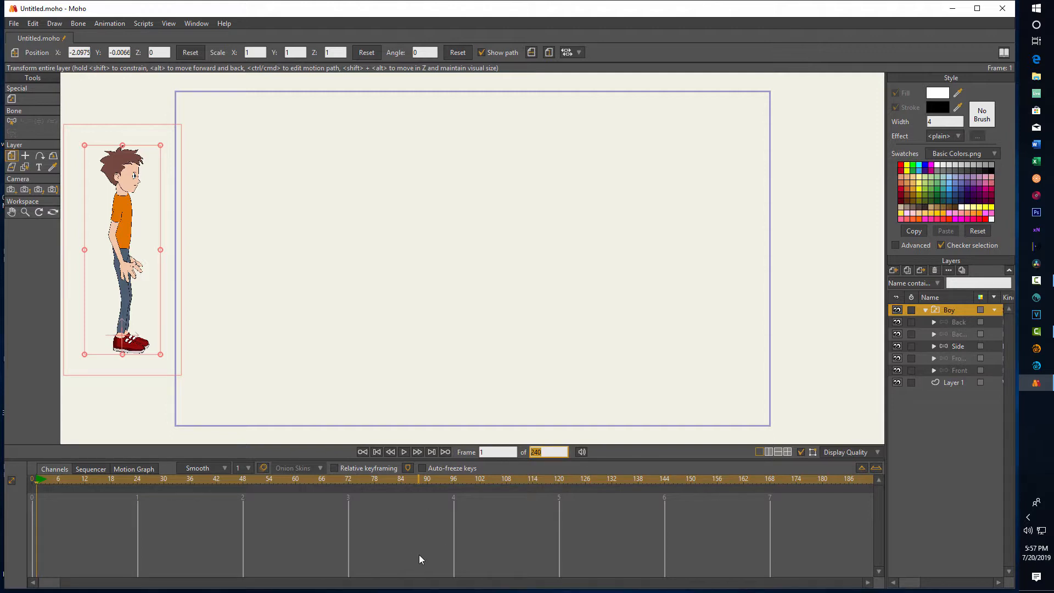
{"action": "type", "text": "90"}
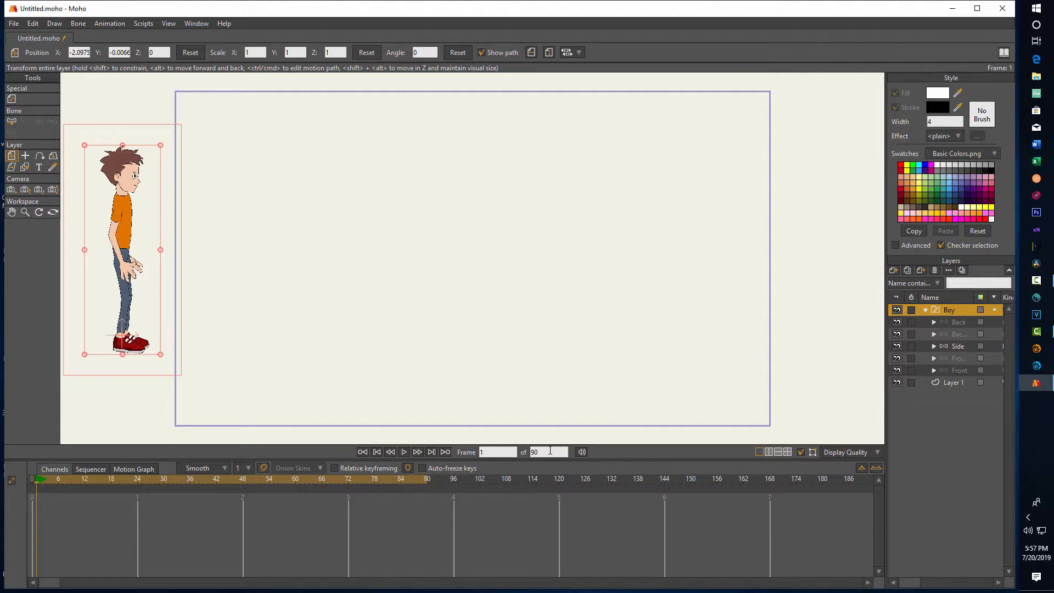
{"action": "left_click", "coordinate": [497, 452]}
{"action": "type", "text": "89"}
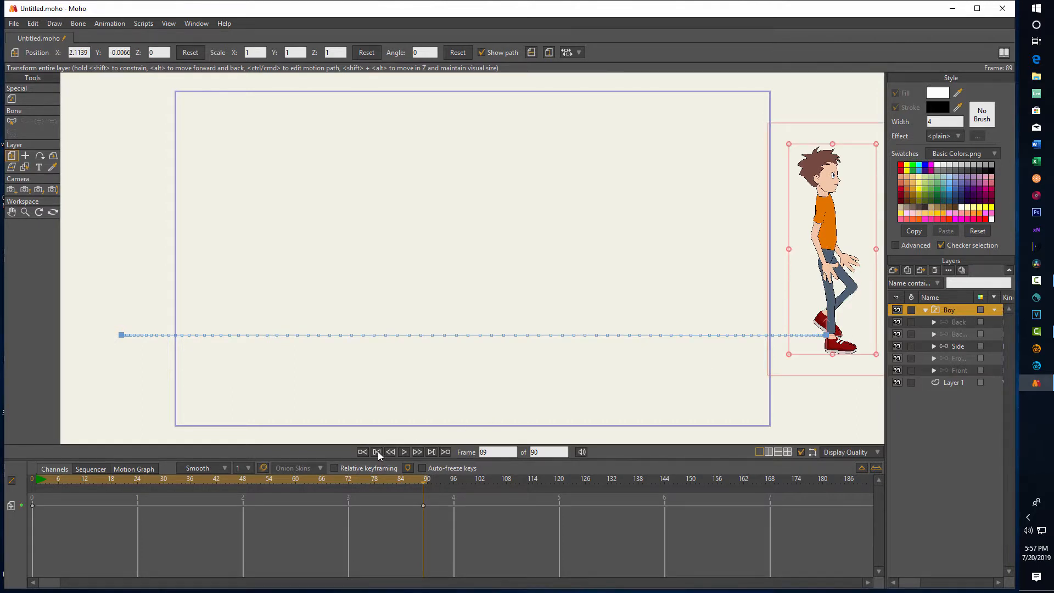
- Preview the boy walking across the stage, then step back to the start
{"action": "left_click", "coordinate": [404, 452]}
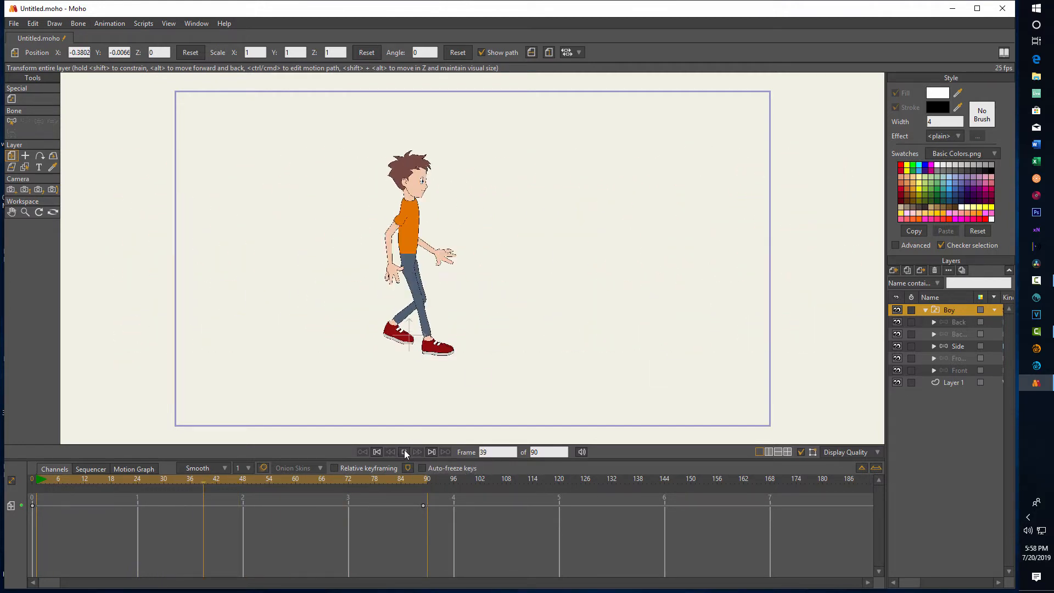
{"action": "left_click", "coordinate": [404, 452]}
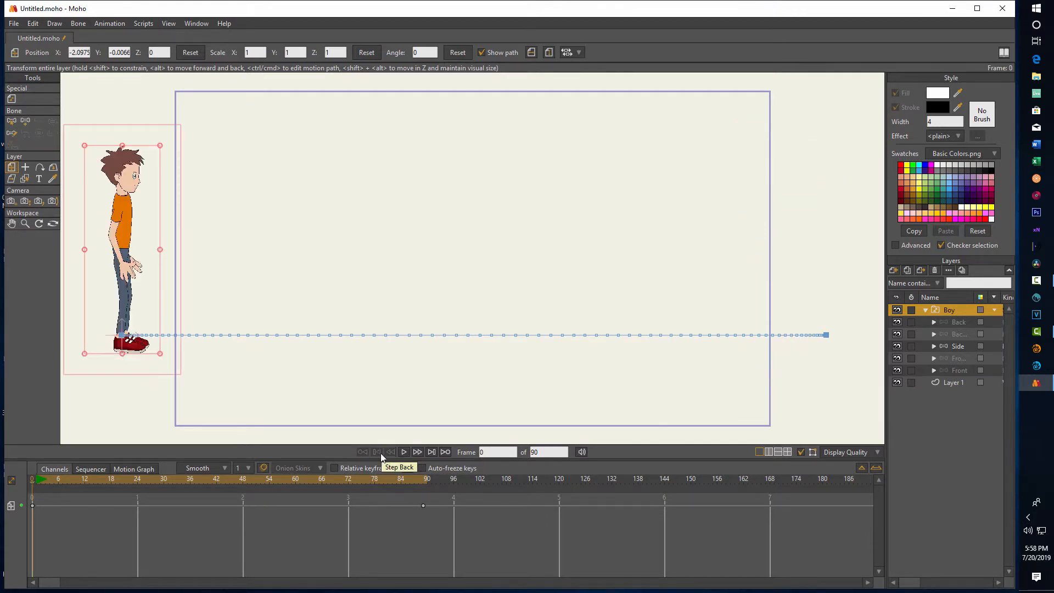
{"action": "left_click", "coordinate": [496, 452]}
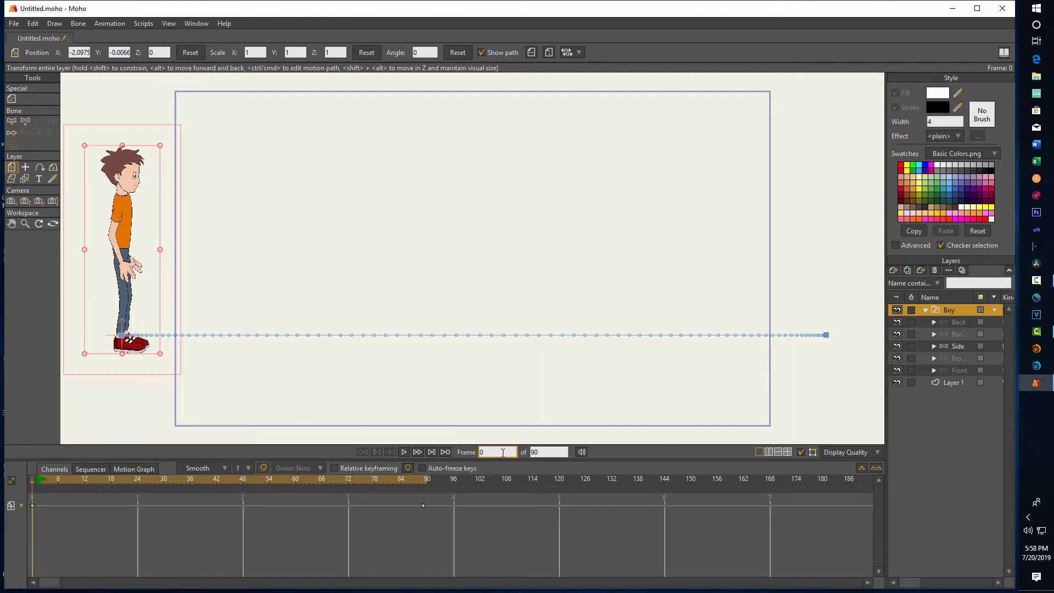
{"action": "left_click", "coordinate": [497, 452]}
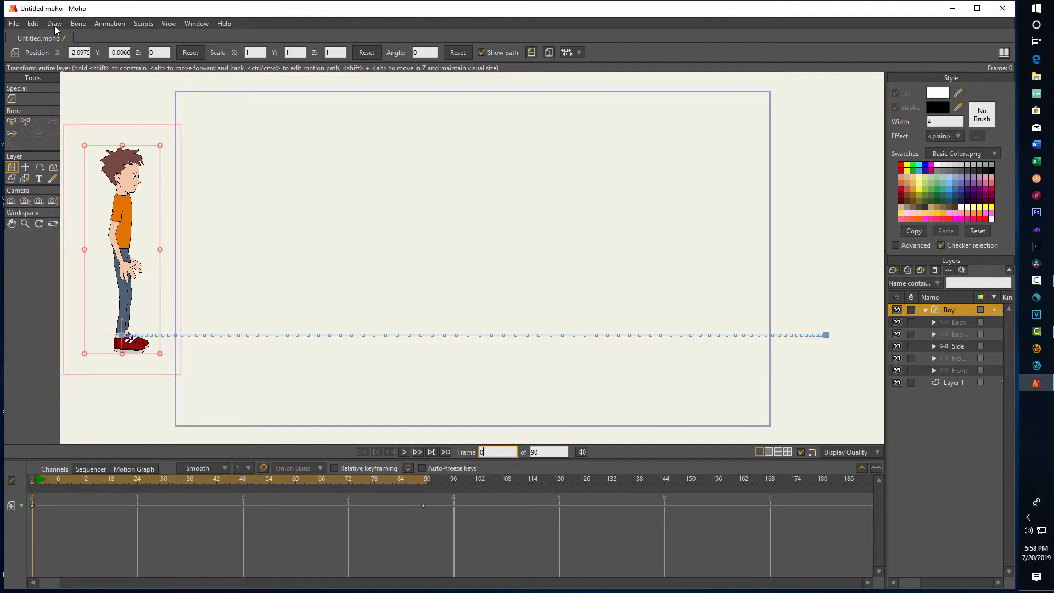
- Begin importing the grassy field photograph from the File menu
{"action": "left_click", "coordinate": [13, 23]}
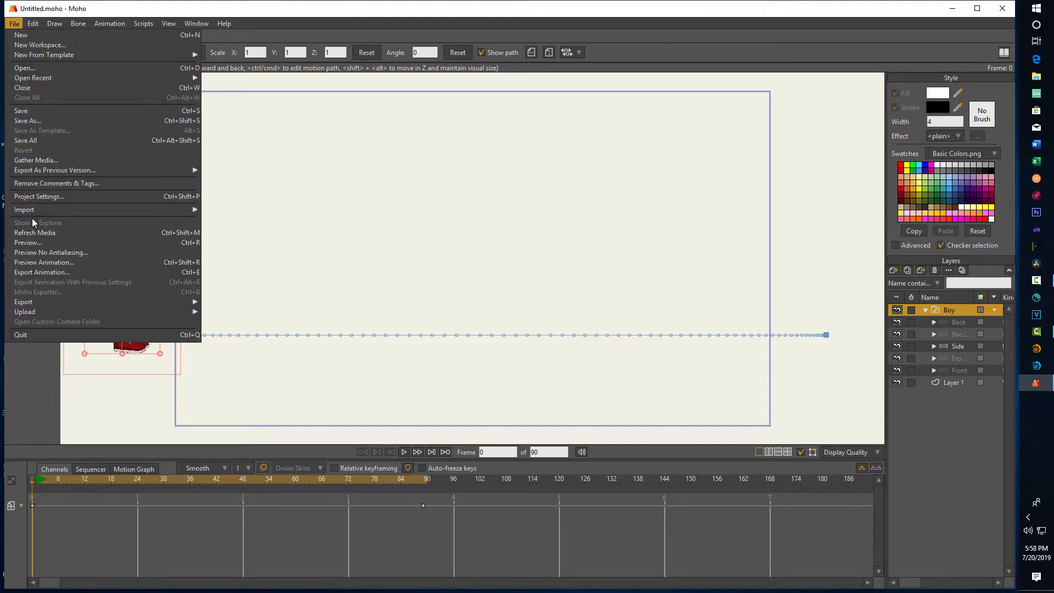
{"action": "mouse_move", "coordinate": [25, 209]}
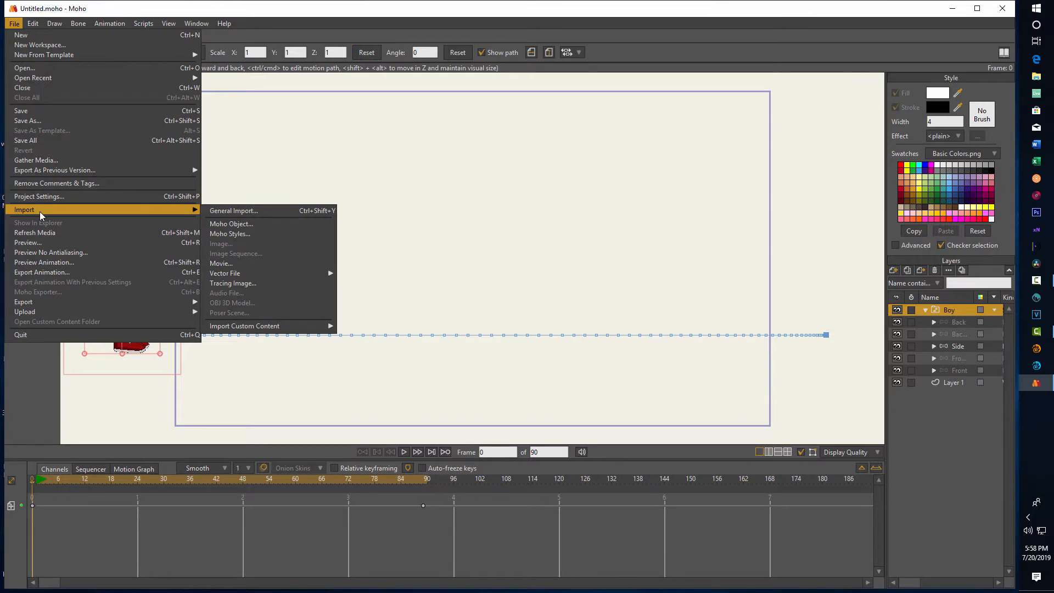
{"action": "mouse_move", "coordinate": [261, 210]}
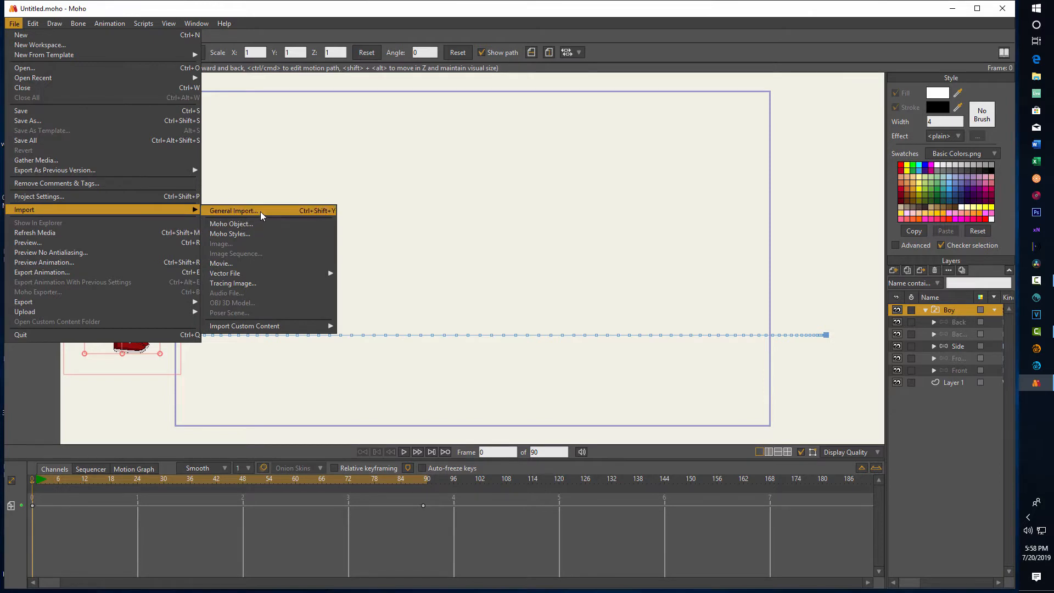
{"action": "mouse_move", "coordinate": [244, 327]}
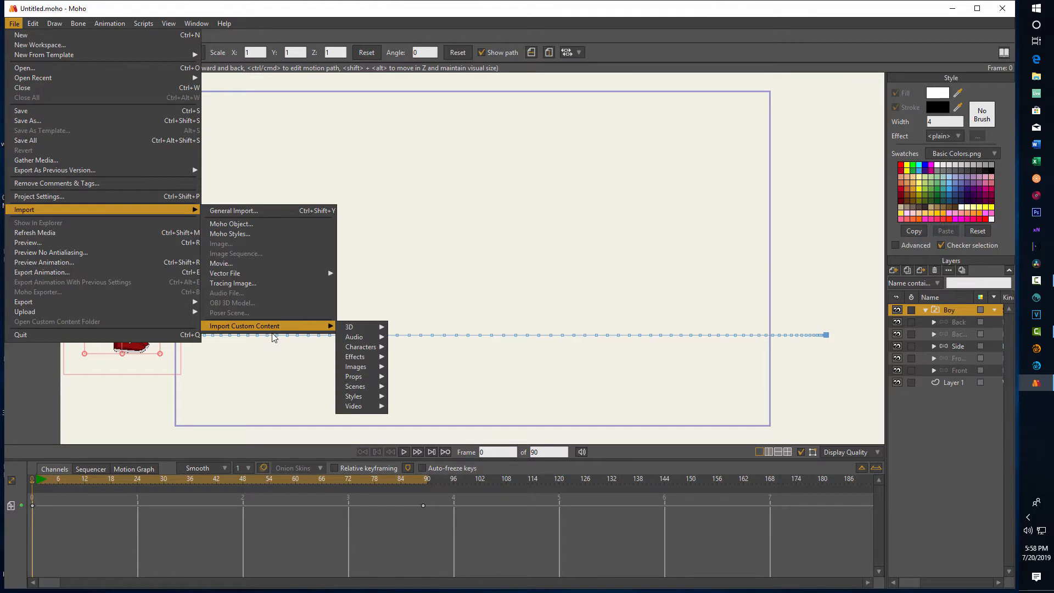
{"action": "mouse_move", "coordinate": [355, 366]}
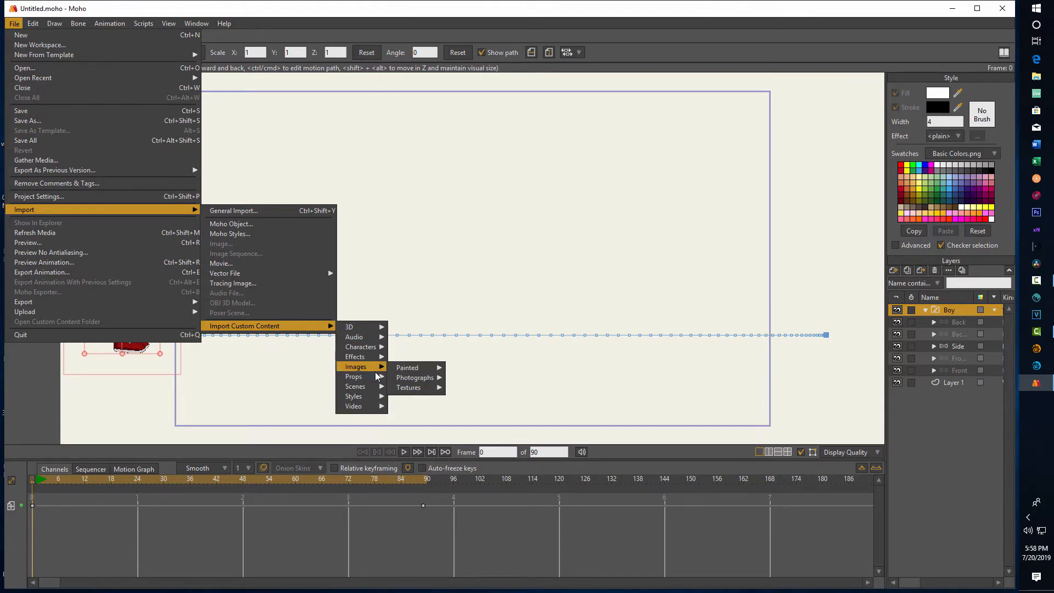
{"action": "mouse_move", "coordinate": [415, 377]}
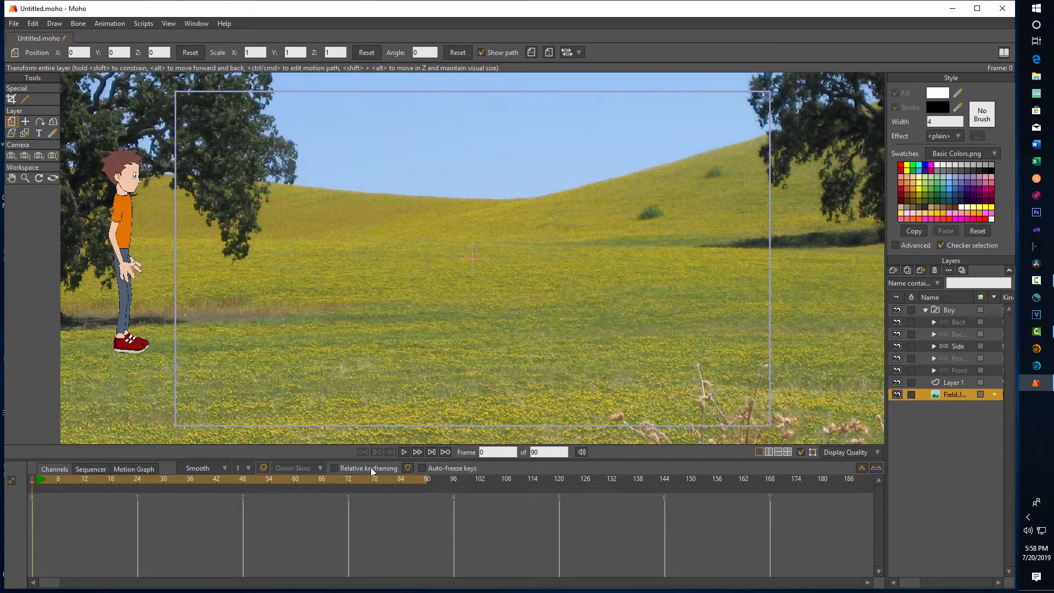
{"action": "left_click", "coordinate": [404, 452]}
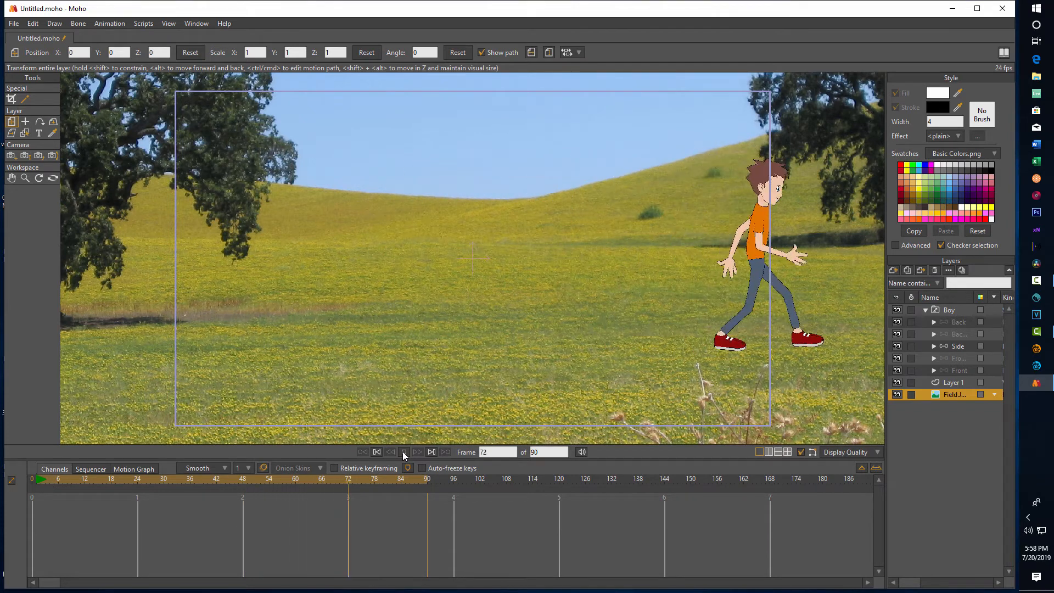
{"action": "left_click", "coordinate": [405, 451]}
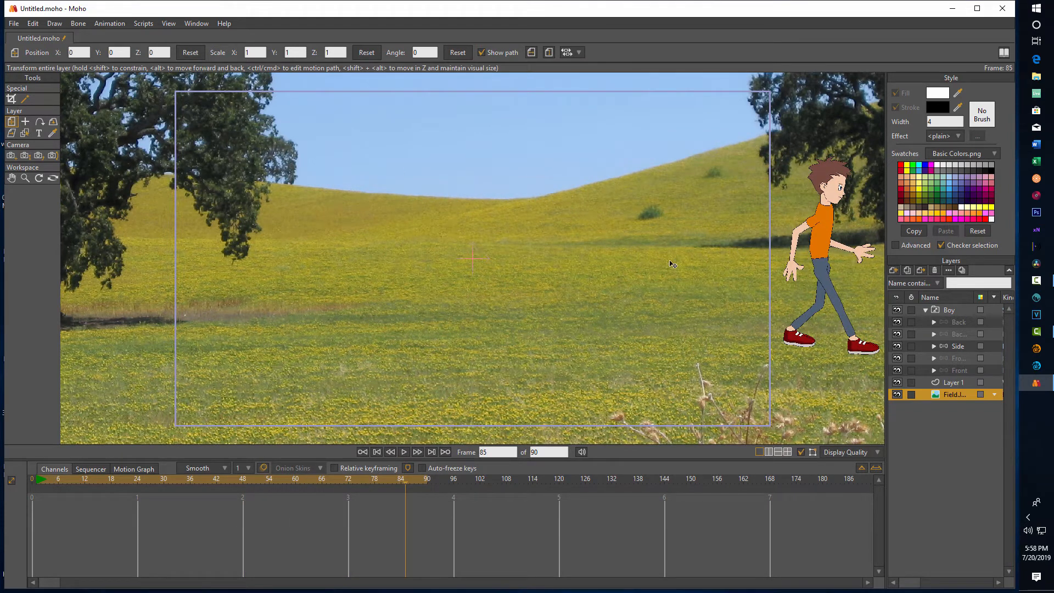
{"action": "mouse_move", "coordinate": [350, 298]}
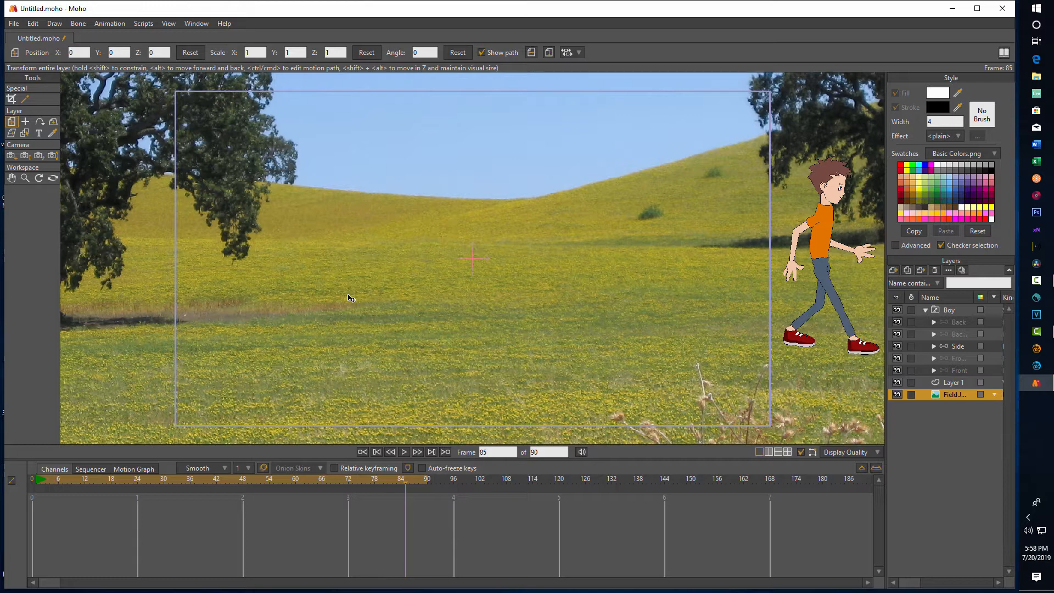
{"action": "left_click", "coordinate": [109, 23]}
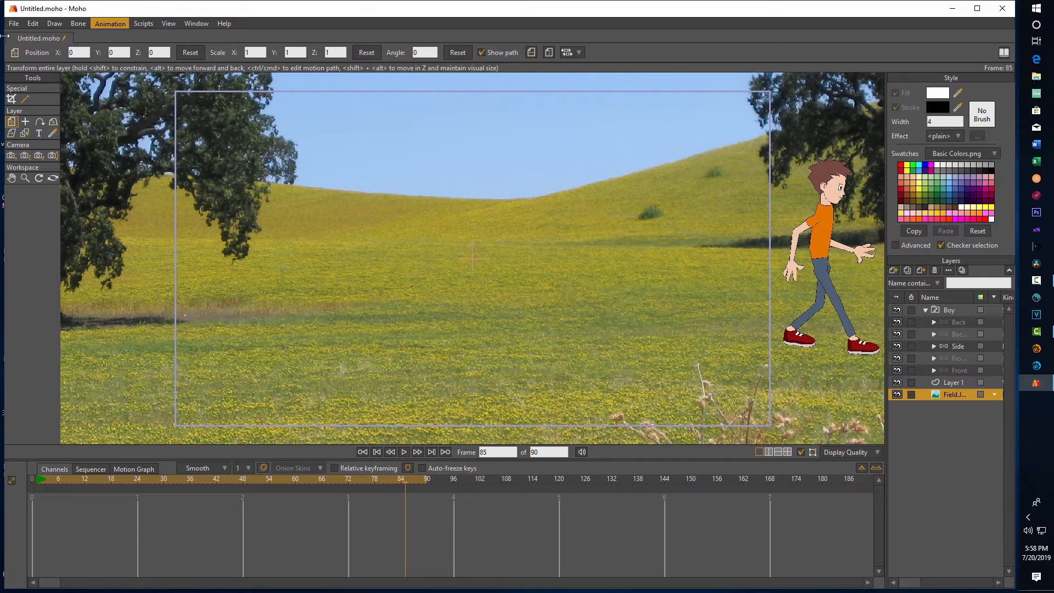
- Bring up the Export Animation dialog for rendering the walk
{"action": "left_click", "coordinate": [13, 23]}
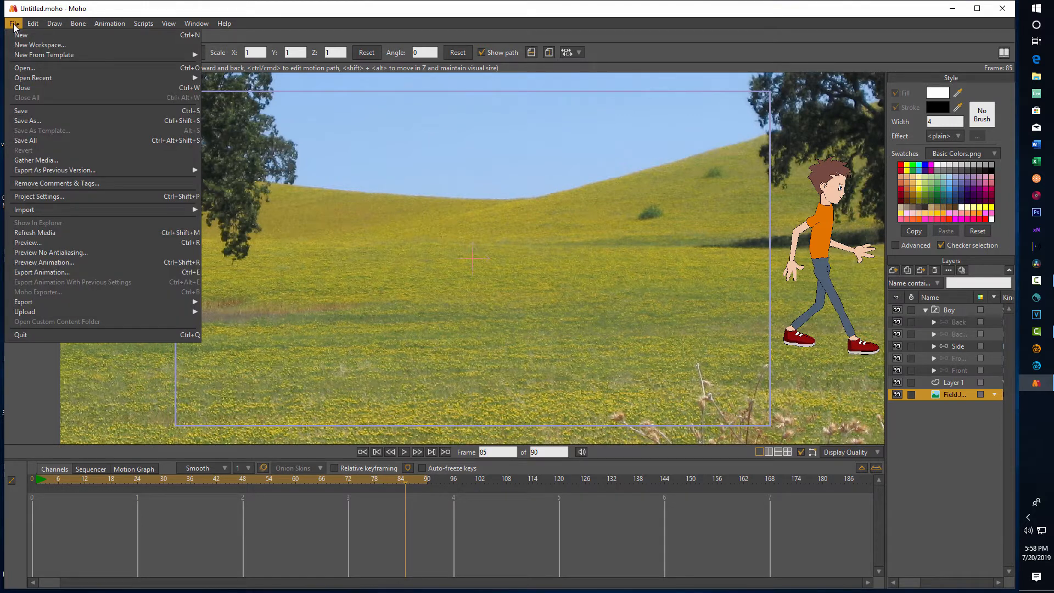
{"action": "mouse_move", "coordinate": [35, 232]}
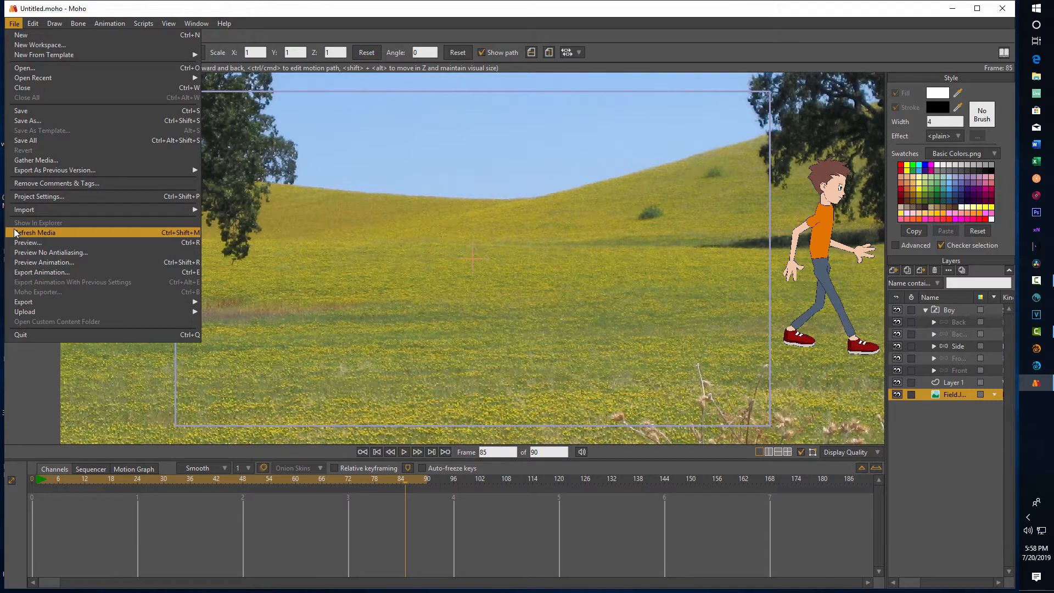
{"action": "mouse_move", "coordinate": [51, 252]}
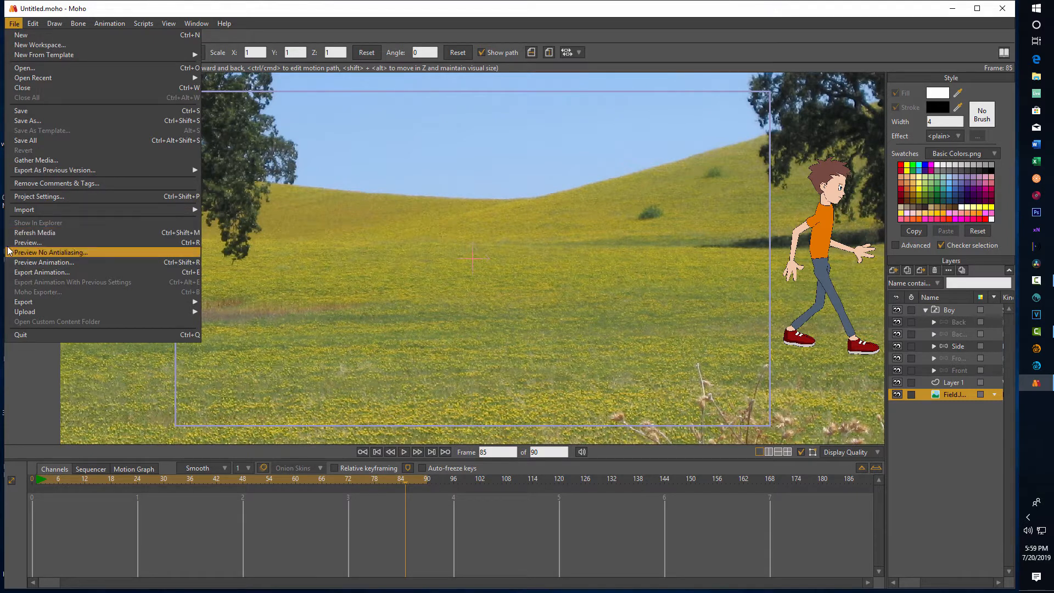
{"action": "mouse_move", "coordinate": [41, 273]}
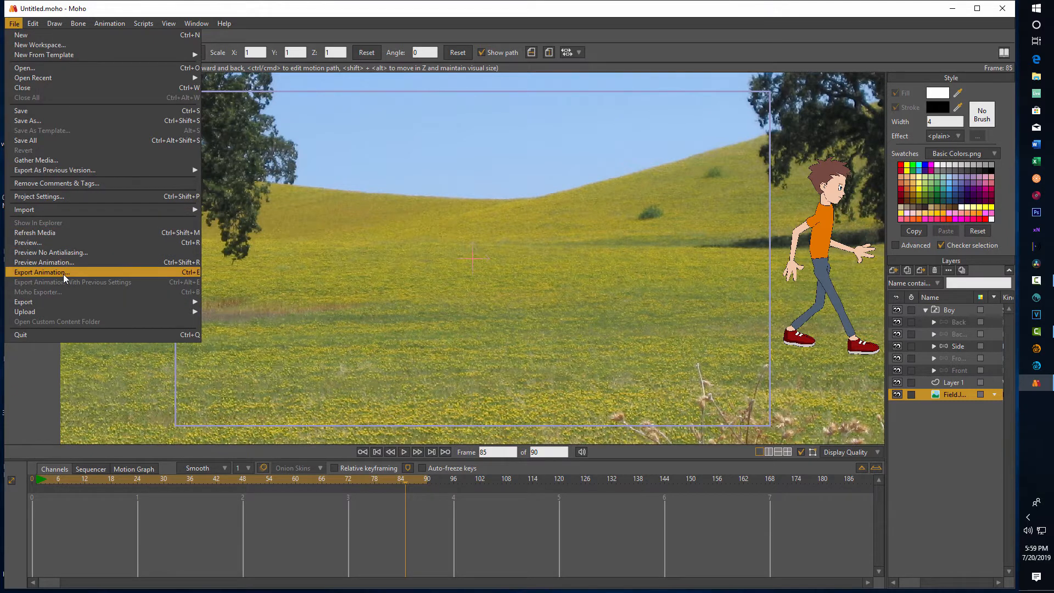
{"action": "left_click", "coordinate": [41, 271]}
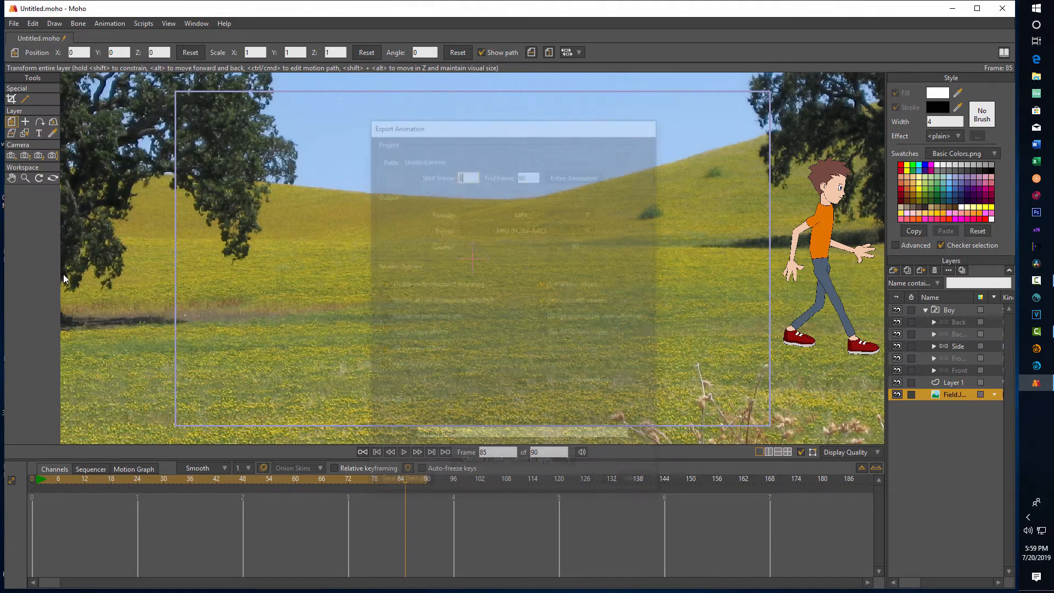